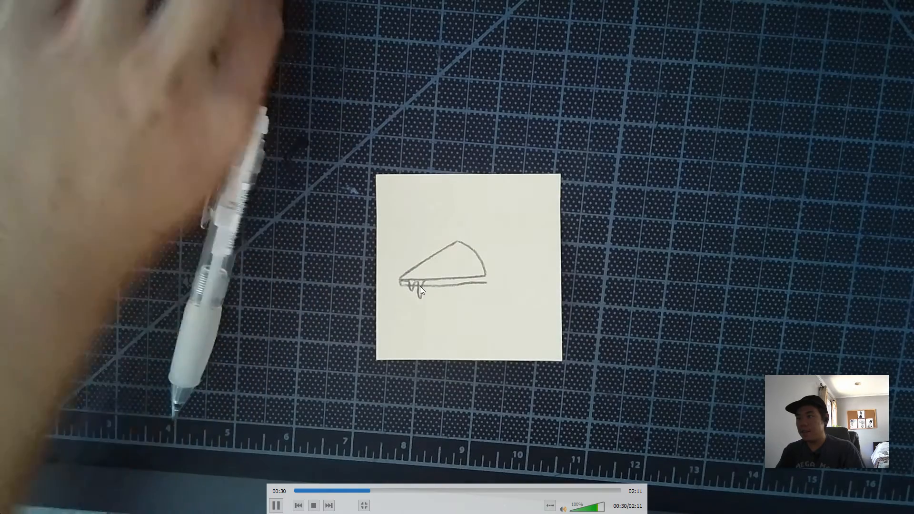
Step: Pause the pizza-drawing video at 1:42, once the puffy crust and pepperoni are inked
{"action": "left_click", "coordinate": [275, 505]}
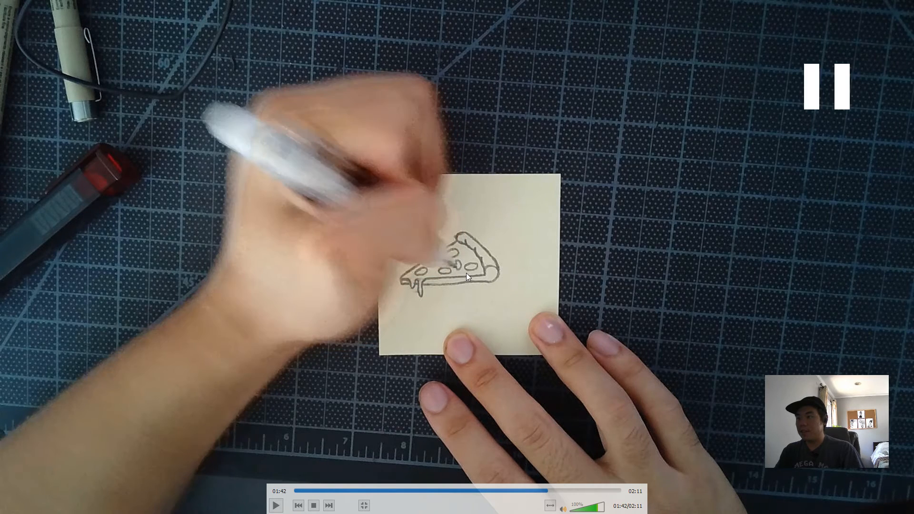